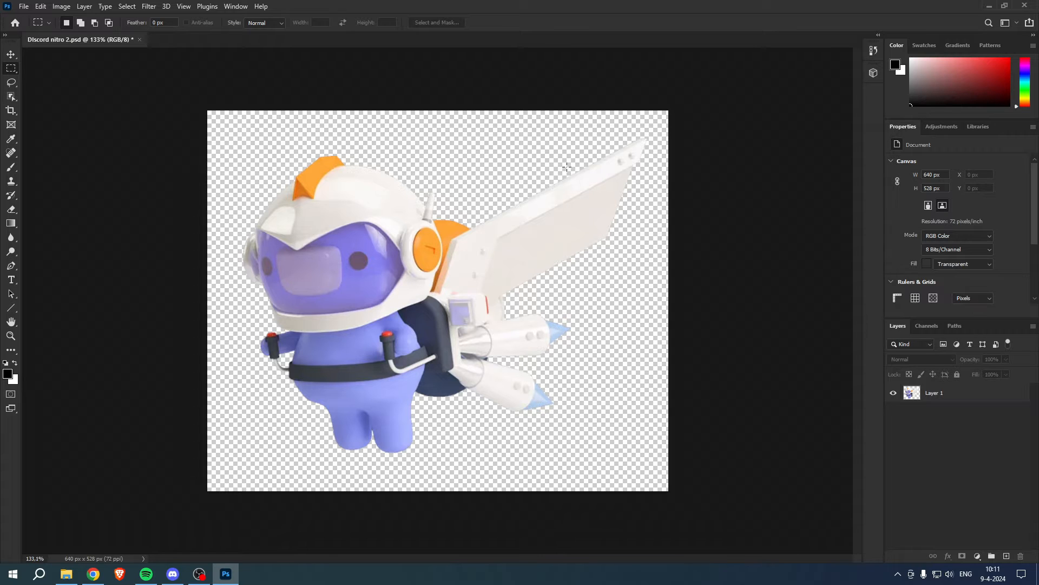
mouse_move(421, 232)
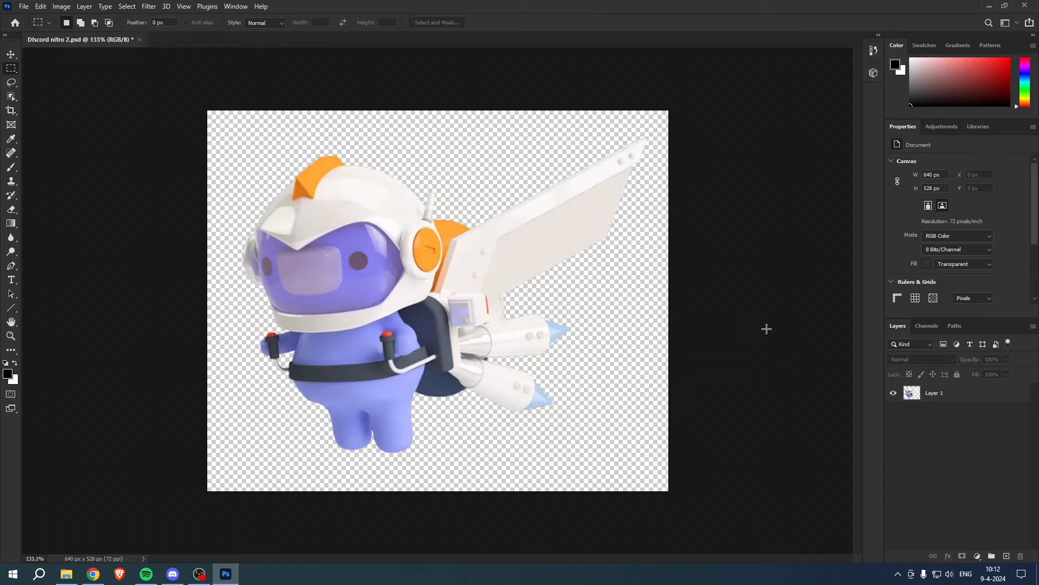
mouse_move(786, 326)
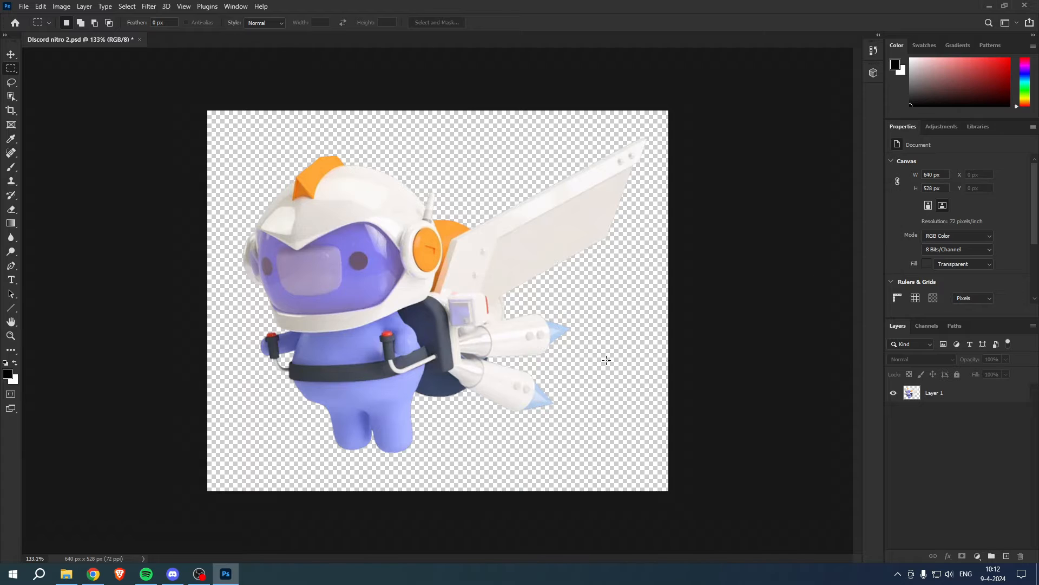
mouse_move(608, 316)
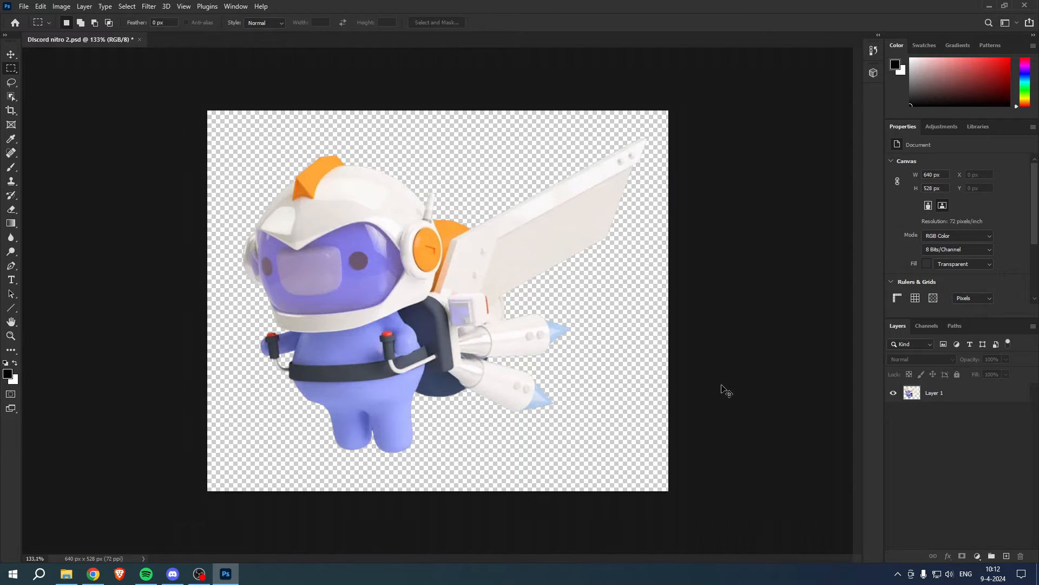
Load Layer 1's opaque pixels as a selection and store it as a new Alpha 1 channel
click(912, 392)
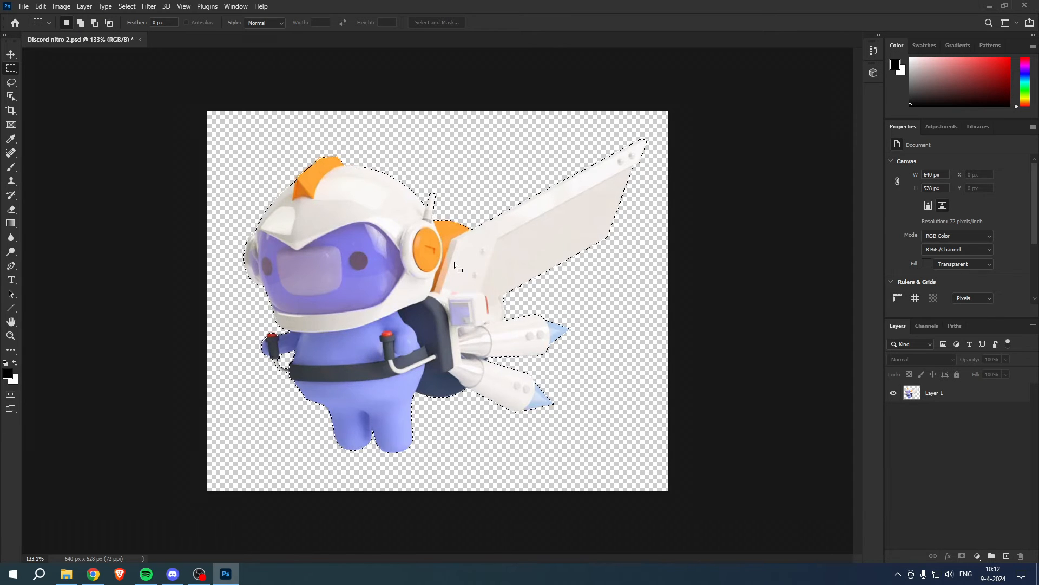
click(927, 326)
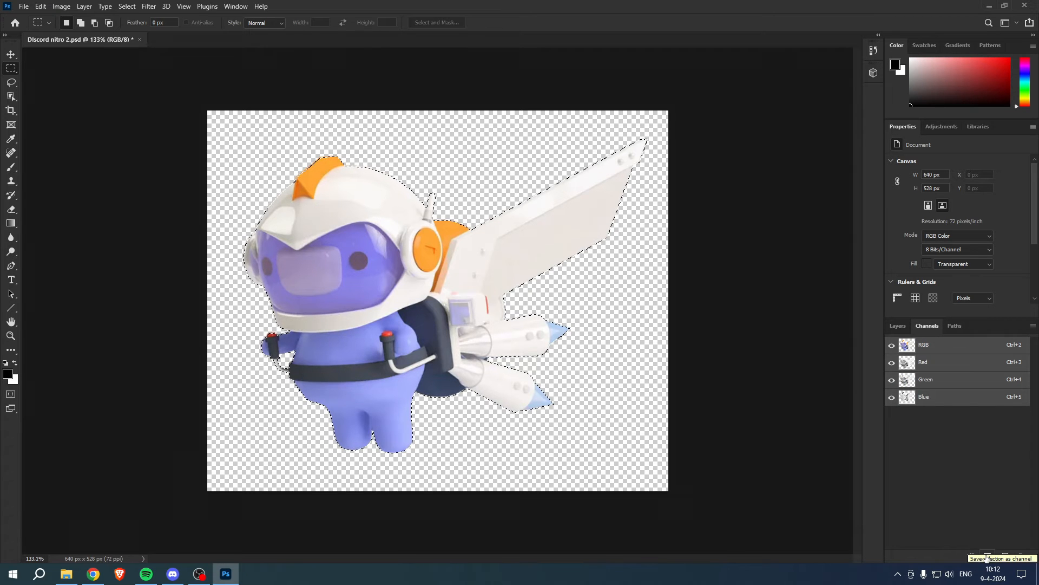
click(988, 556)
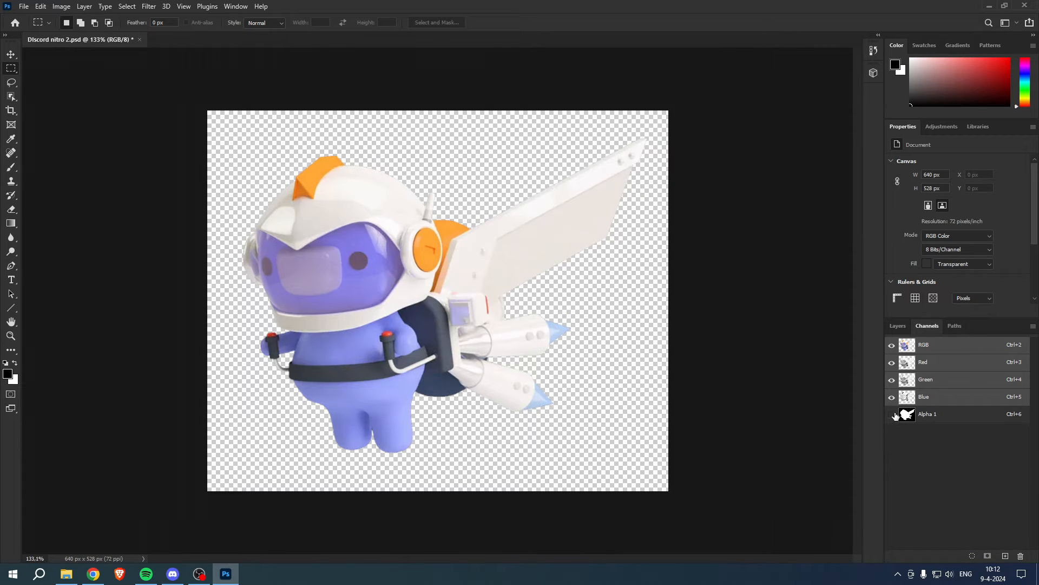
Show the Alpha 1 channel alone as a white silhouette on black
click(892, 414)
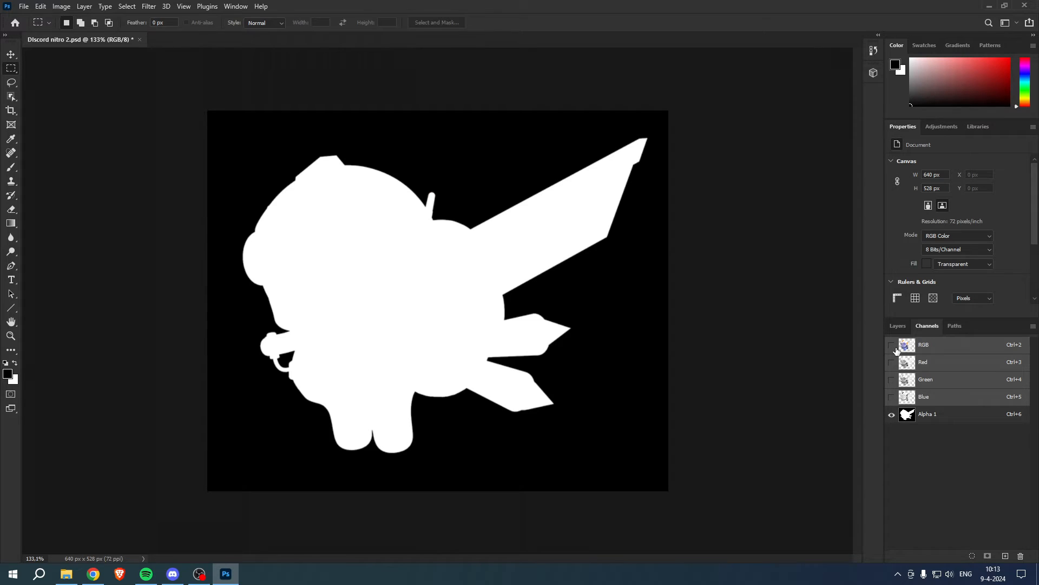
mouse_move(891, 344)
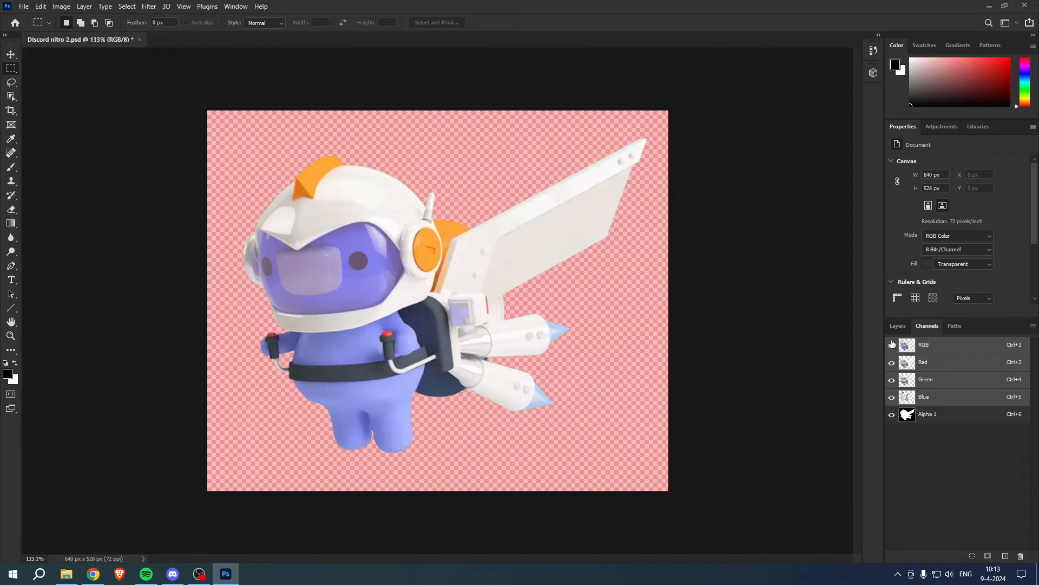
click(891, 413)
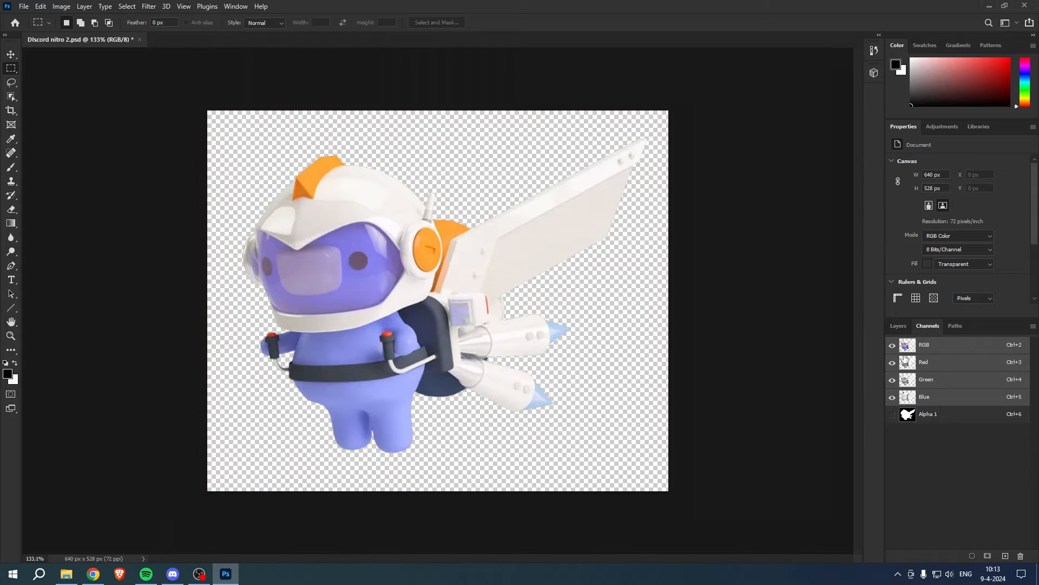
click(899, 326)
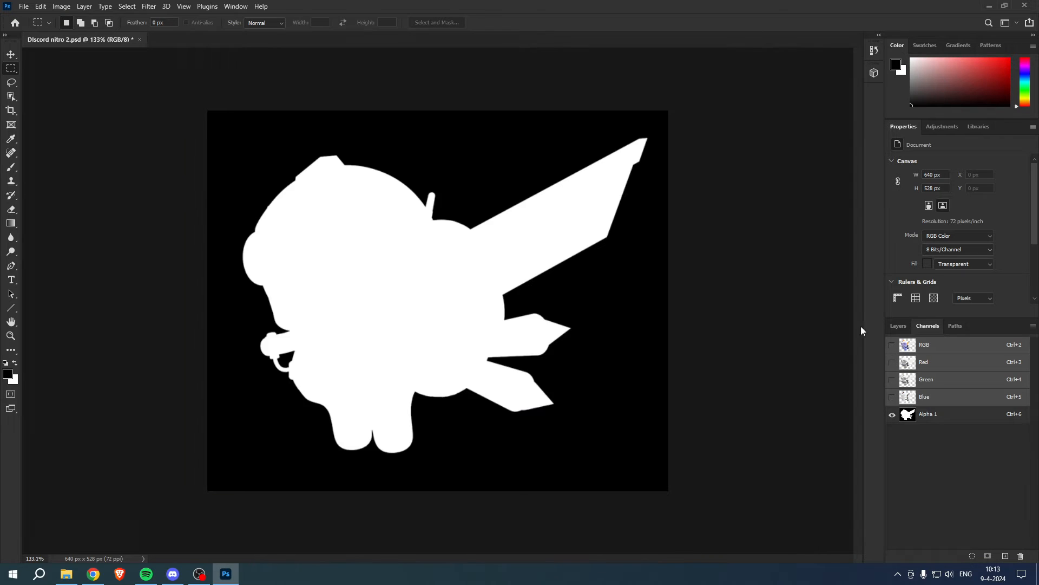
Return to the Layers panel with the full-colour character on its transparent canvas
click(898, 326)
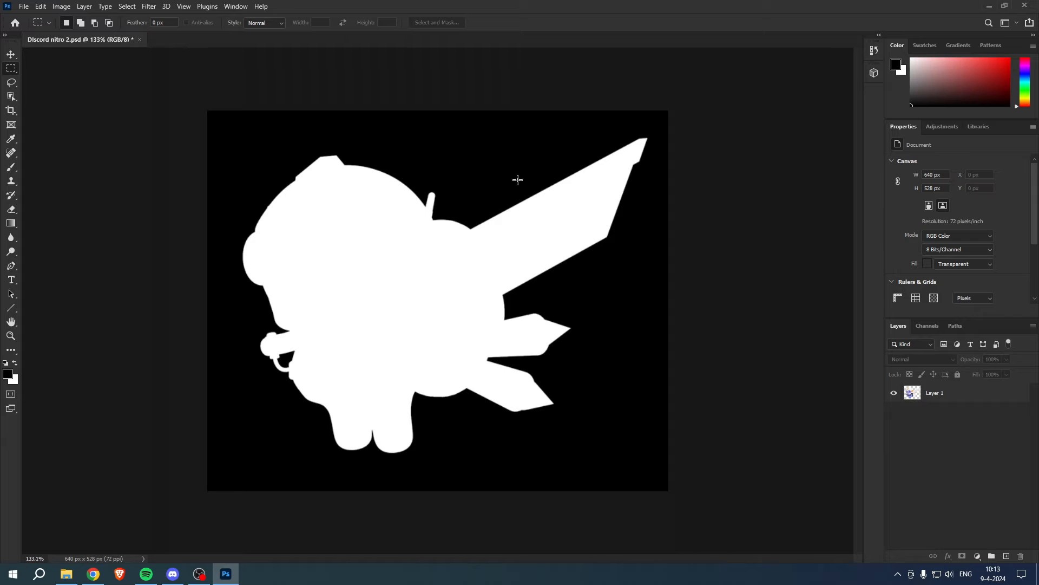
mouse_move(325, 234)
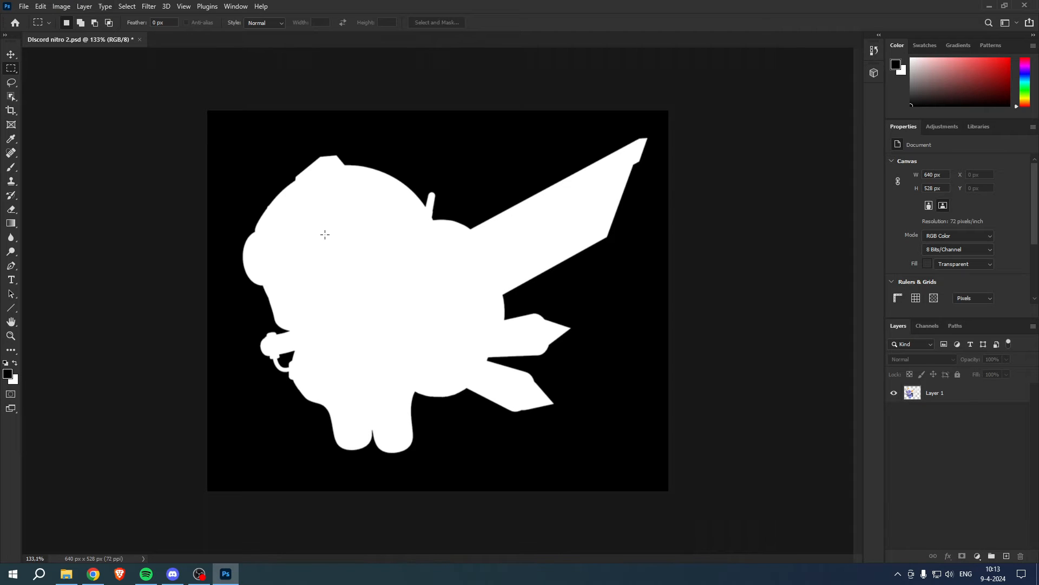
mouse_move(844, 305)
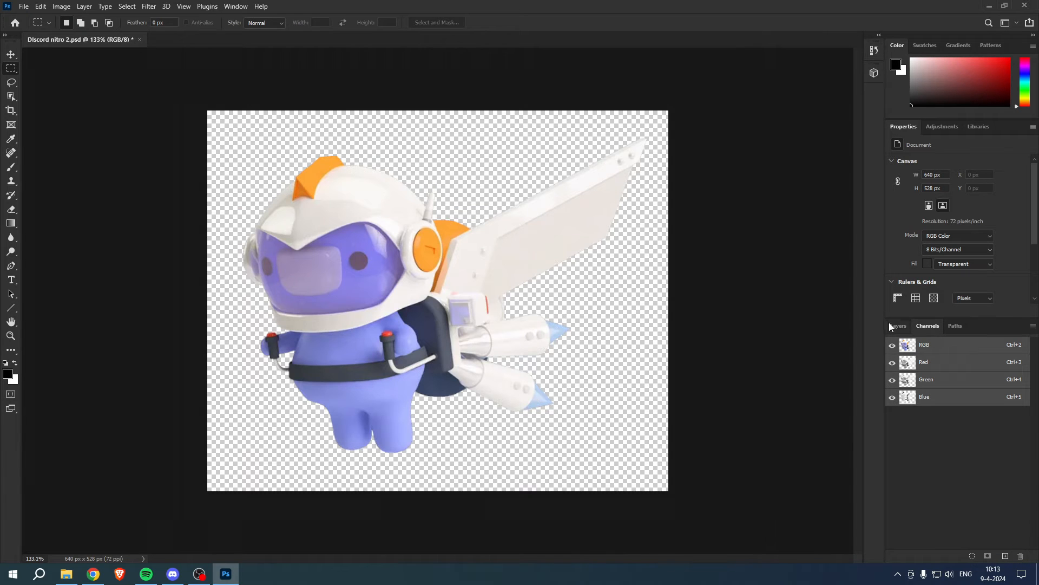
click(899, 326)
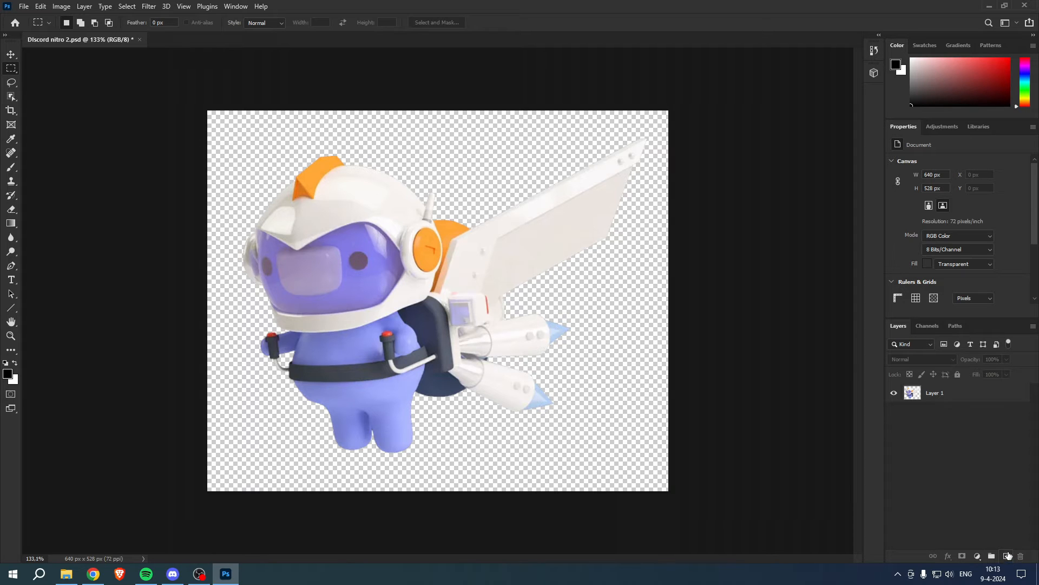
Add Layer 2 beneath the character, fill it with solid black, and reselect Layer 1
click(1008, 555)
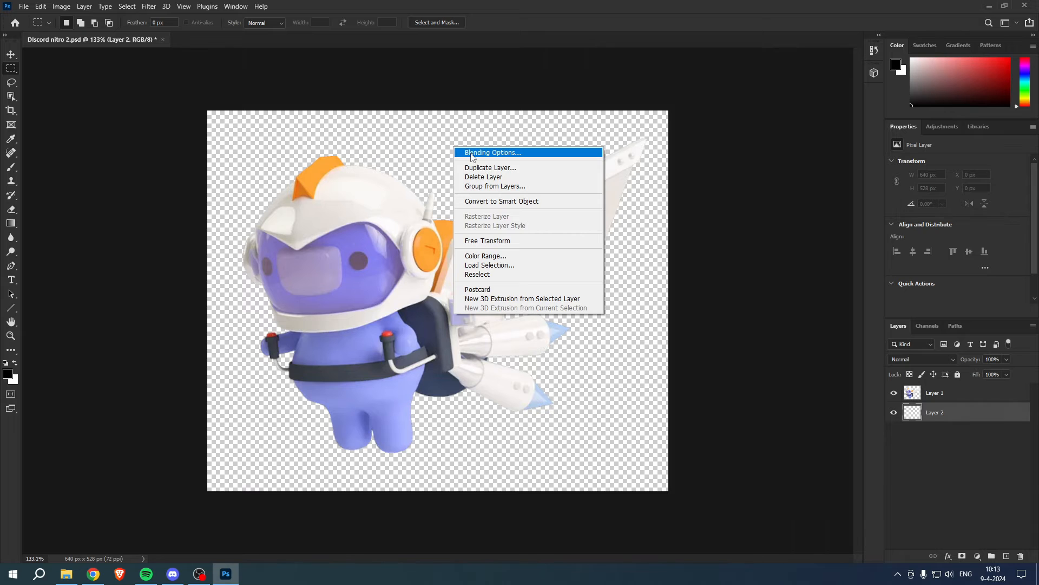
click(487, 241)
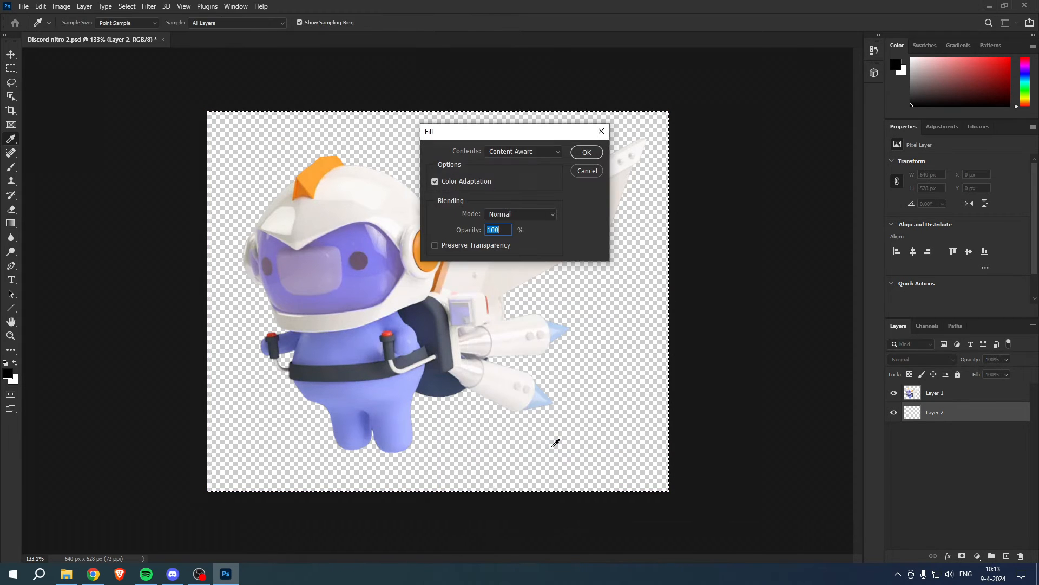
click(523, 152)
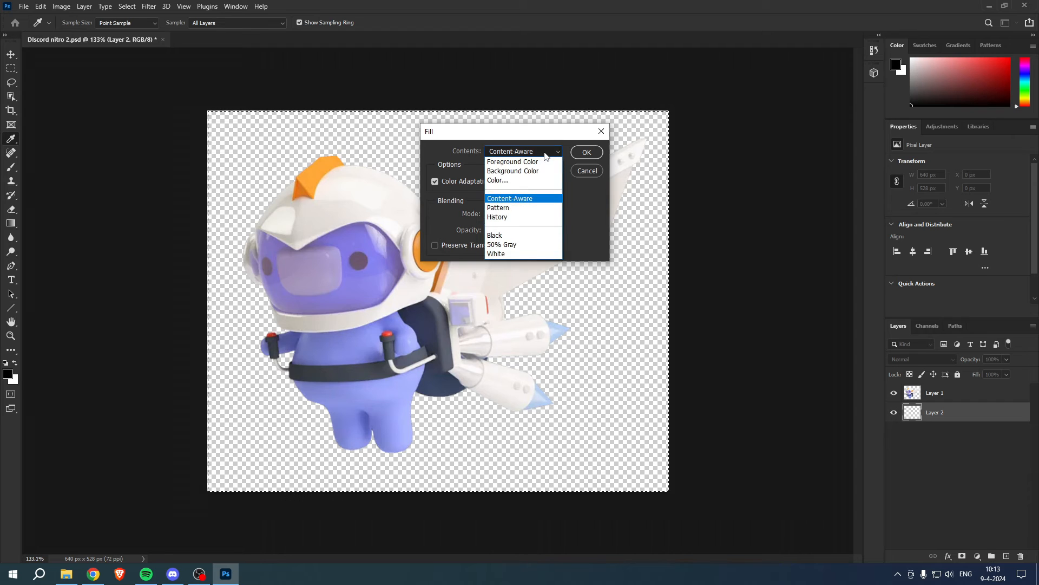
click(495, 235)
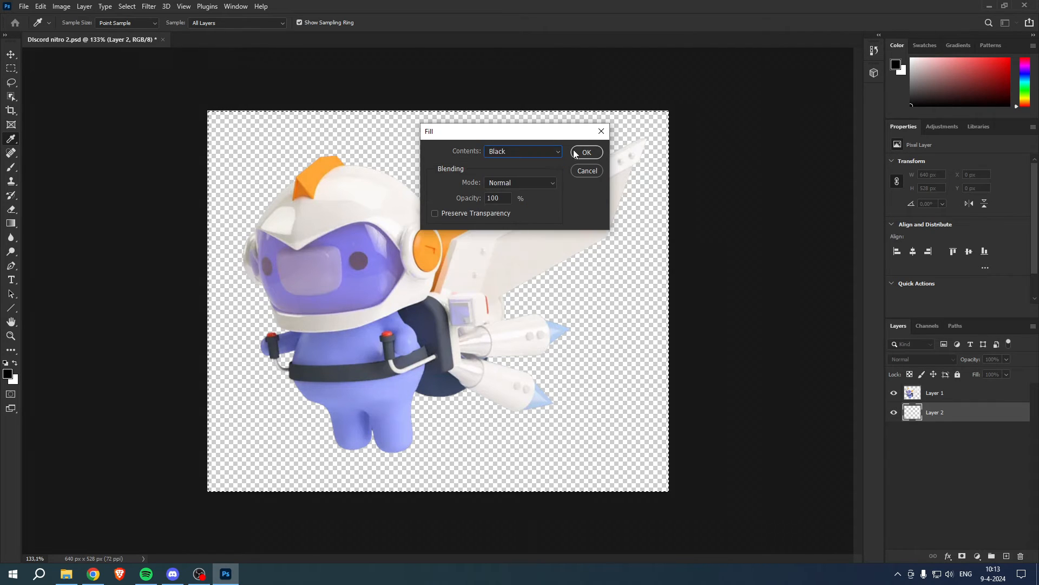
click(585, 151)
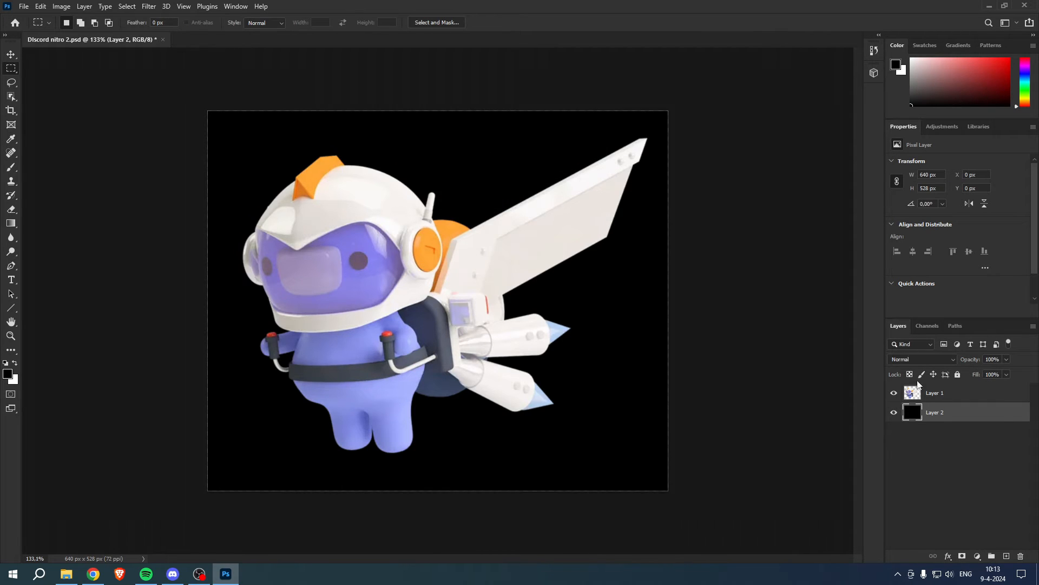
click(934, 392)
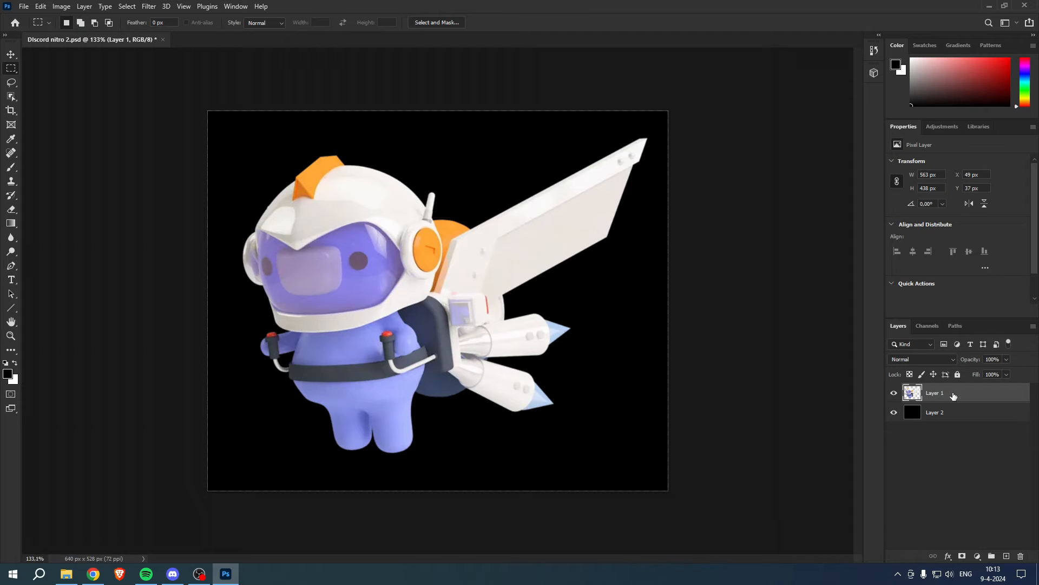
Use Image > Adjustments > Levels to turn the character into a solid white silhouette
click(61, 7)
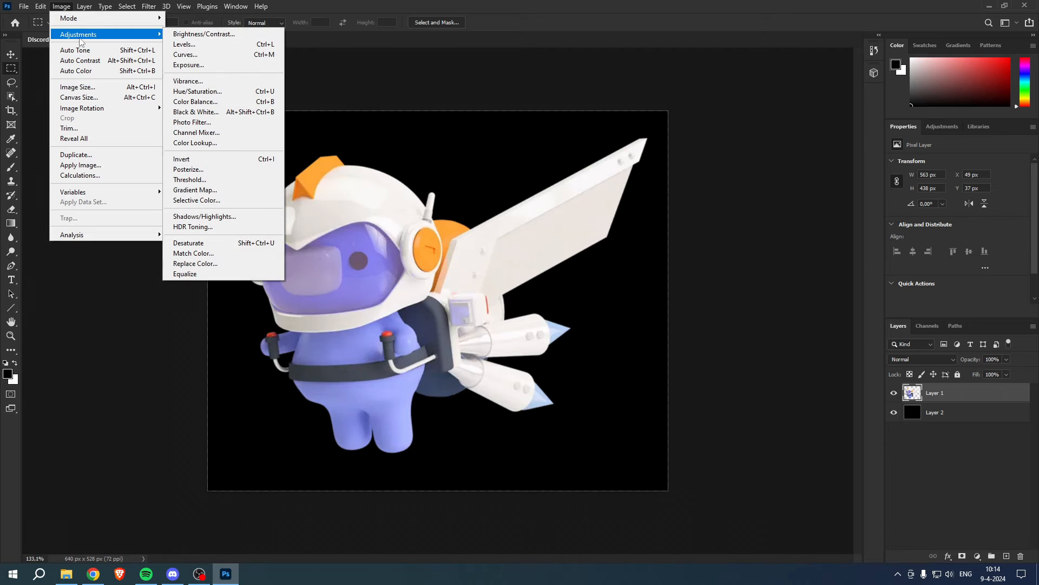
mouse_move(184, 45)
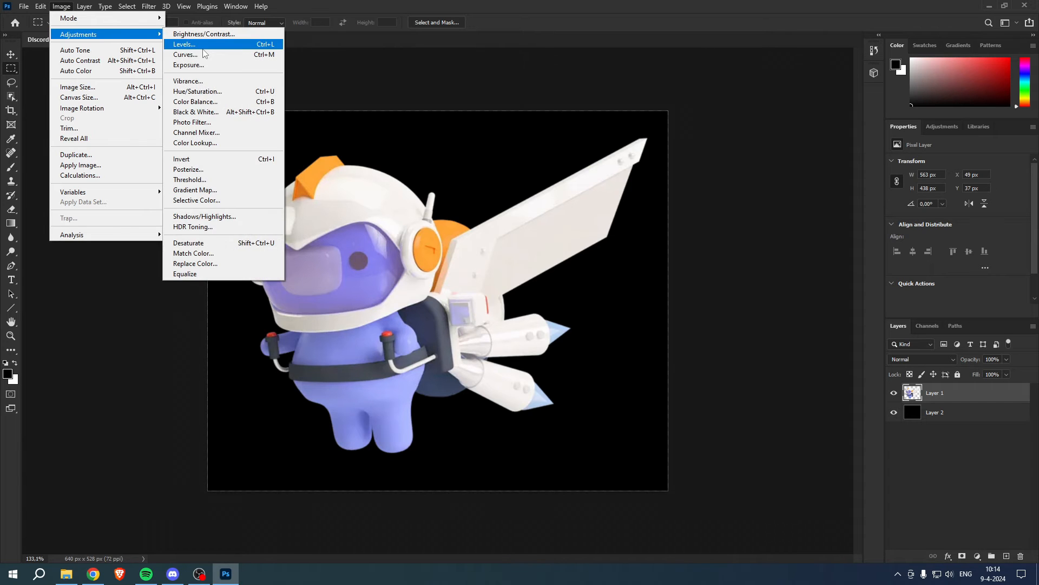
click(184, 44)
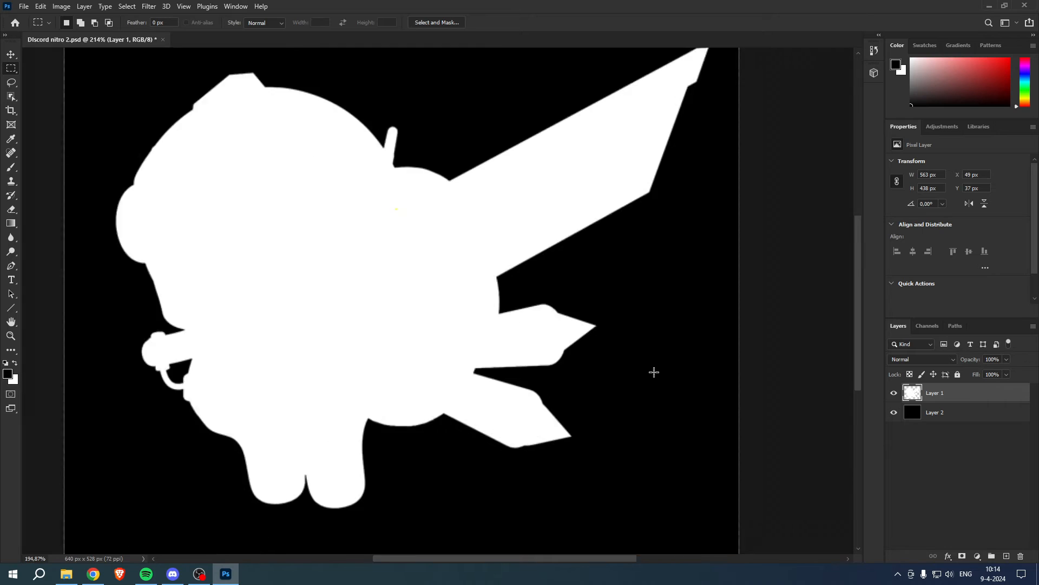
Save the white-on-black mask as a PNG named Discord nitro 21 and check the preview
click(23, 7)
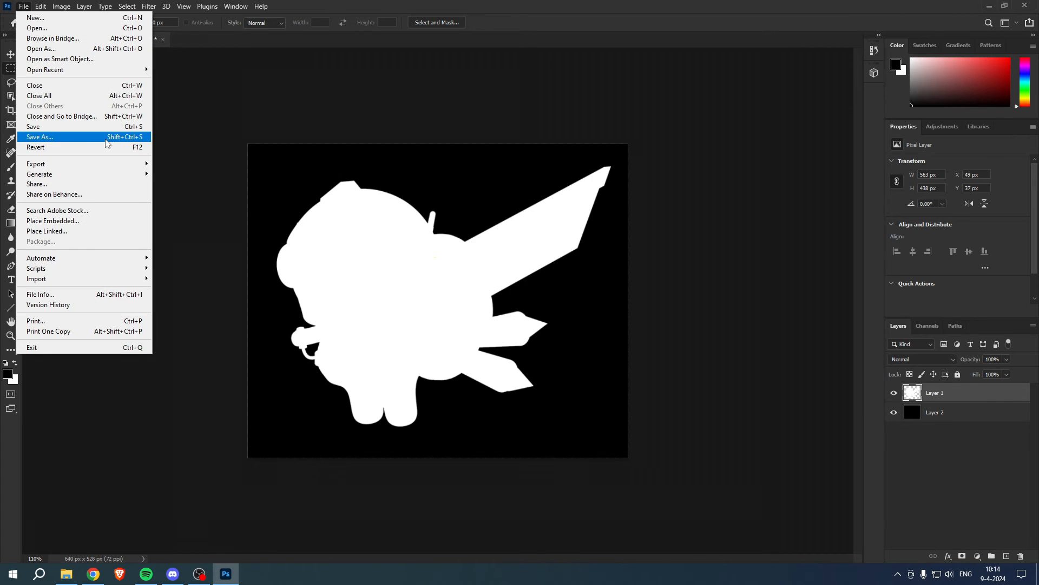
click(39, 137)
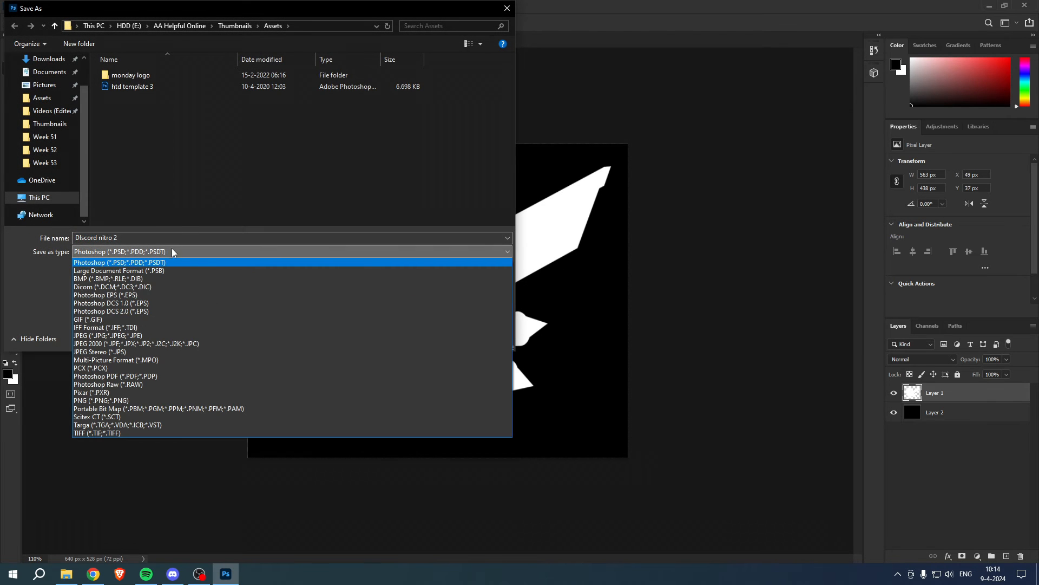
click(107, 336)
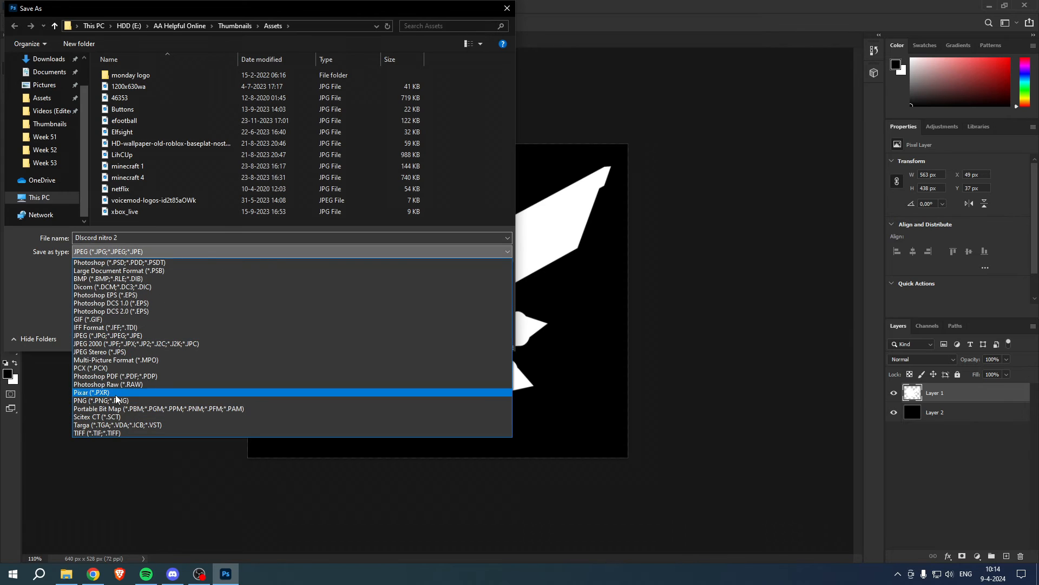
click(101, 401)
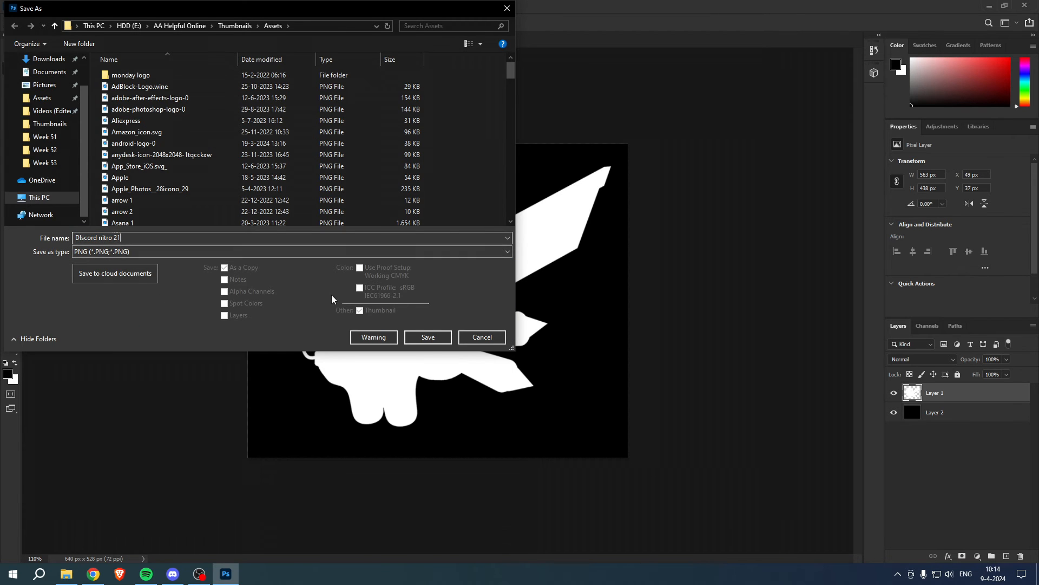
click(428, 337)
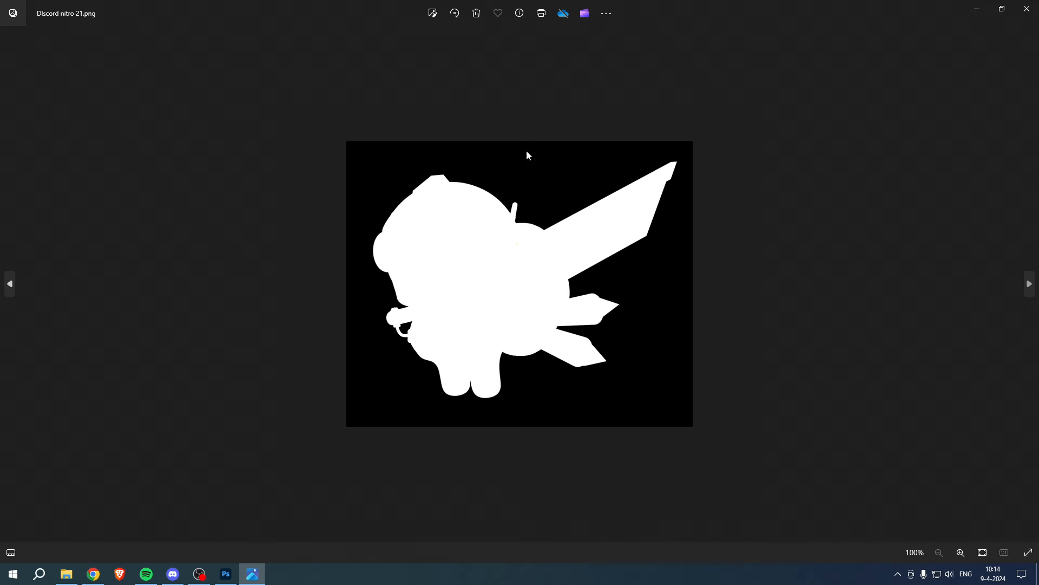
click(226, 573)
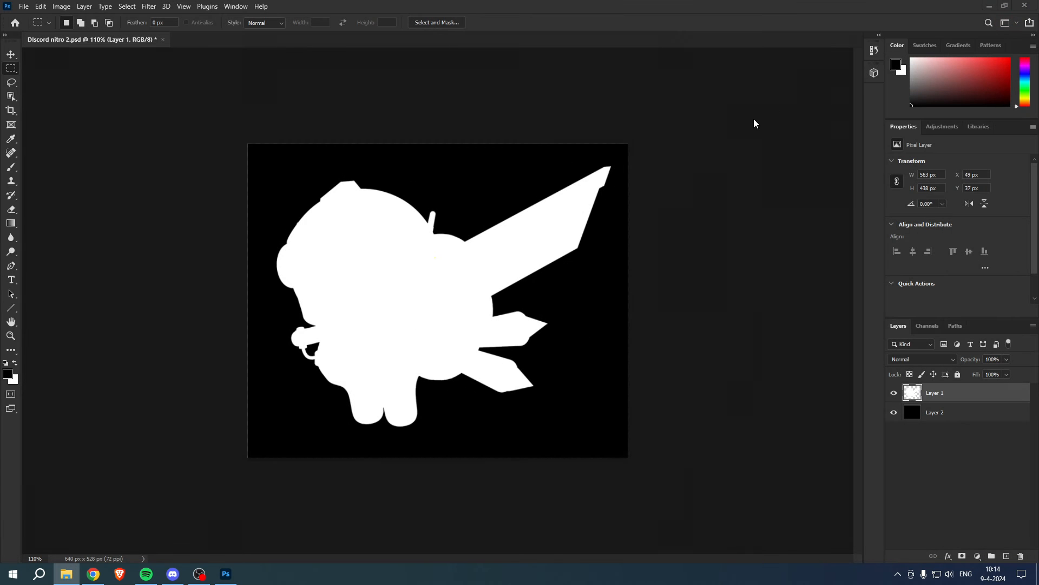
mouse_move(745, 126)
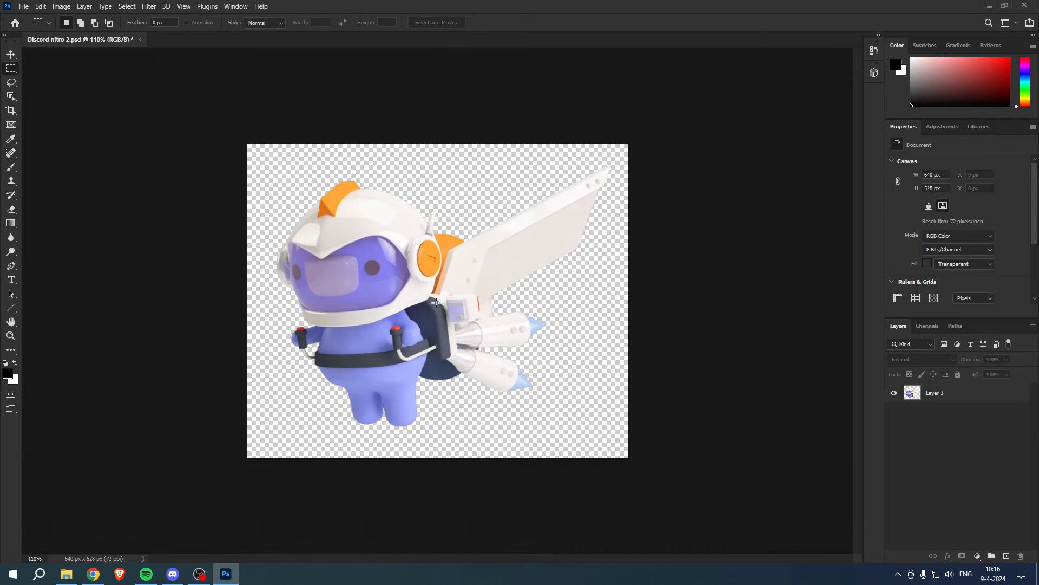
mouse_move(350, 172)
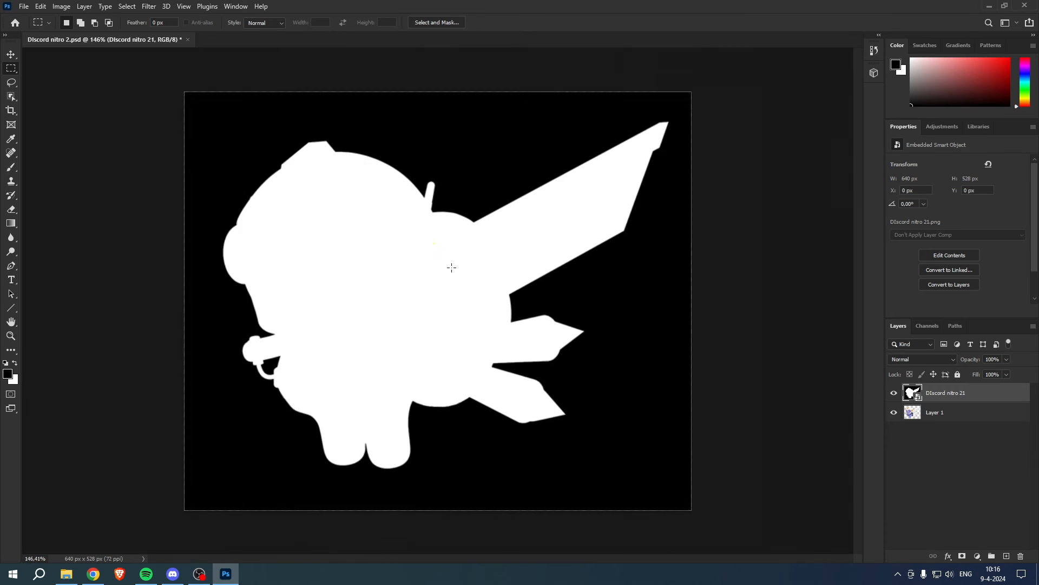
Copy the whole mask layer, moving between the Channels and Layers panels
click(927, 326)
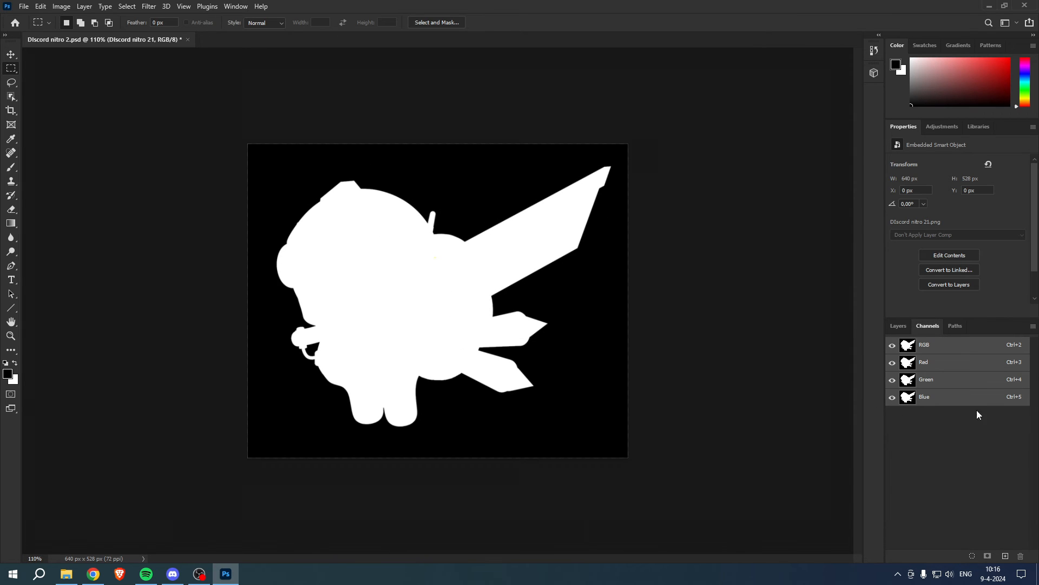
mouse_move(946, 334)
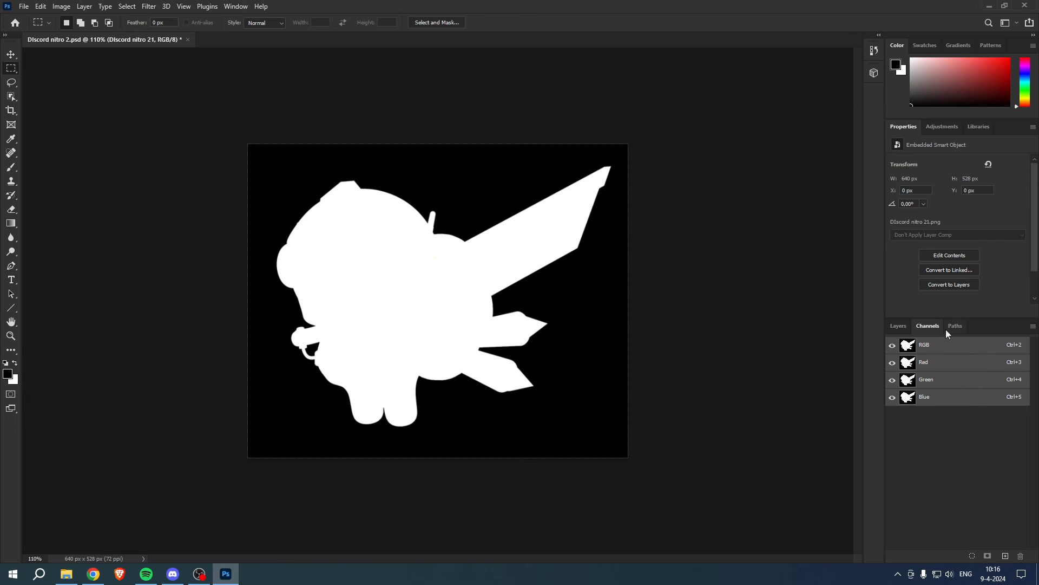
mouse_move(902, 330)
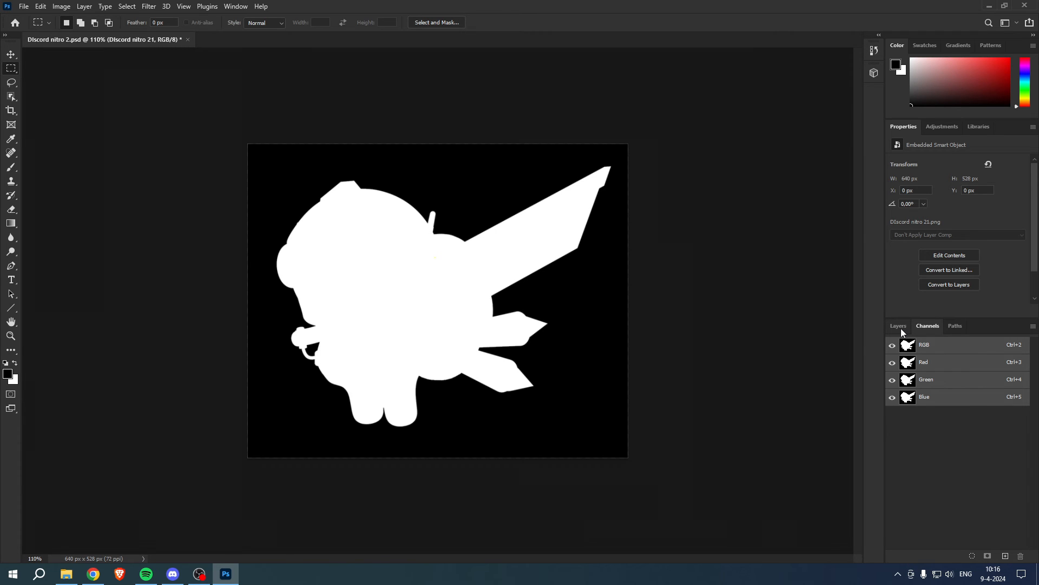
click(899, 326)
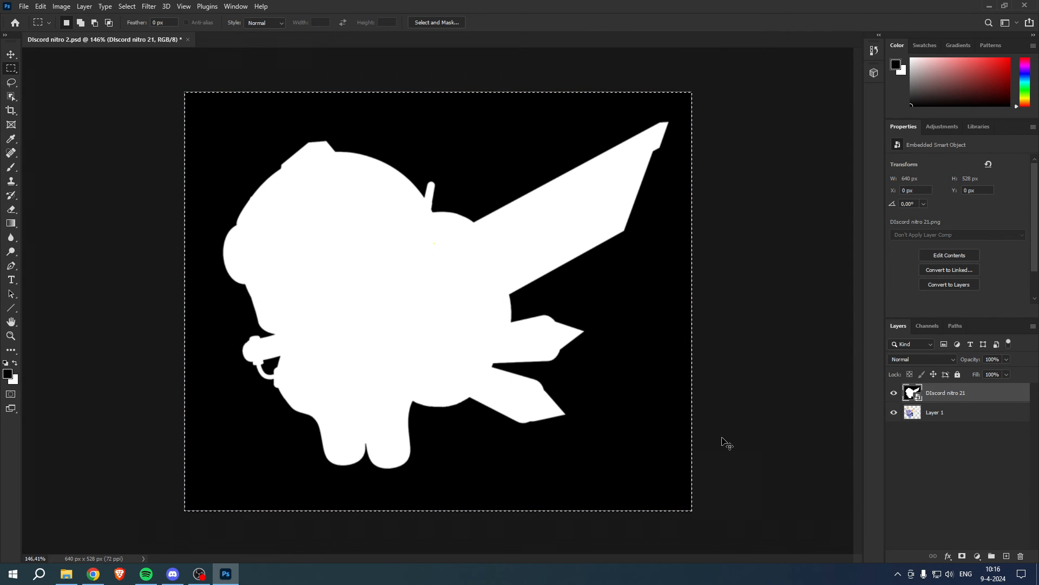
click(927, 326)
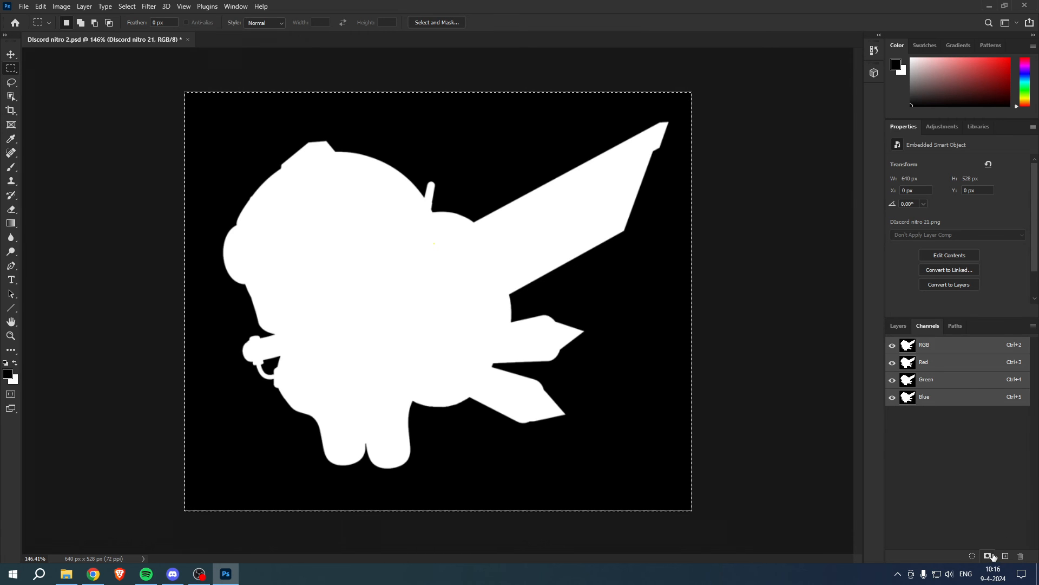
Create a new Alpha 1 channel holding the pasted mask and delete the mask layer
click(988, 555)
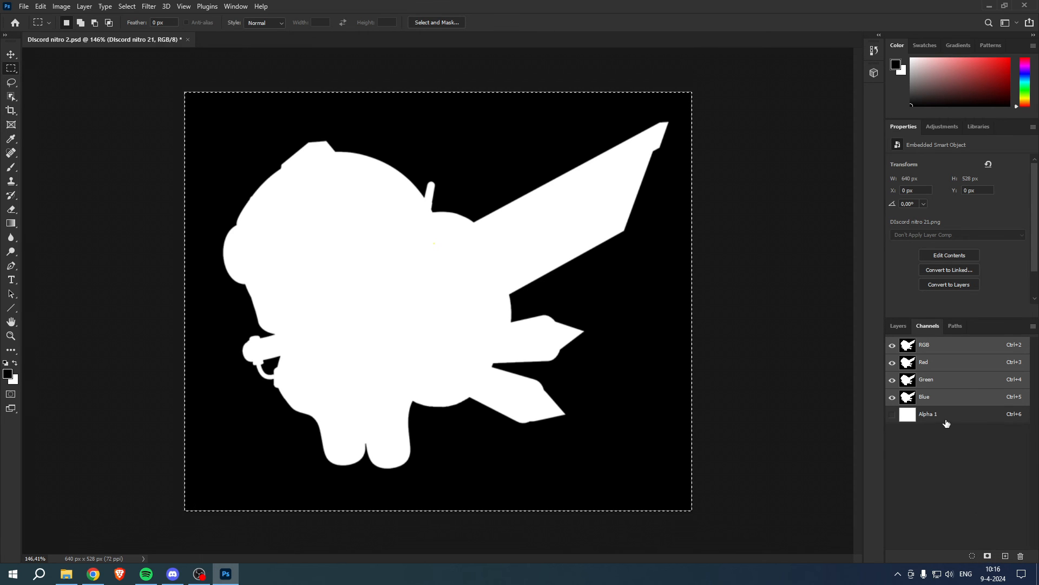
click(928, 414)
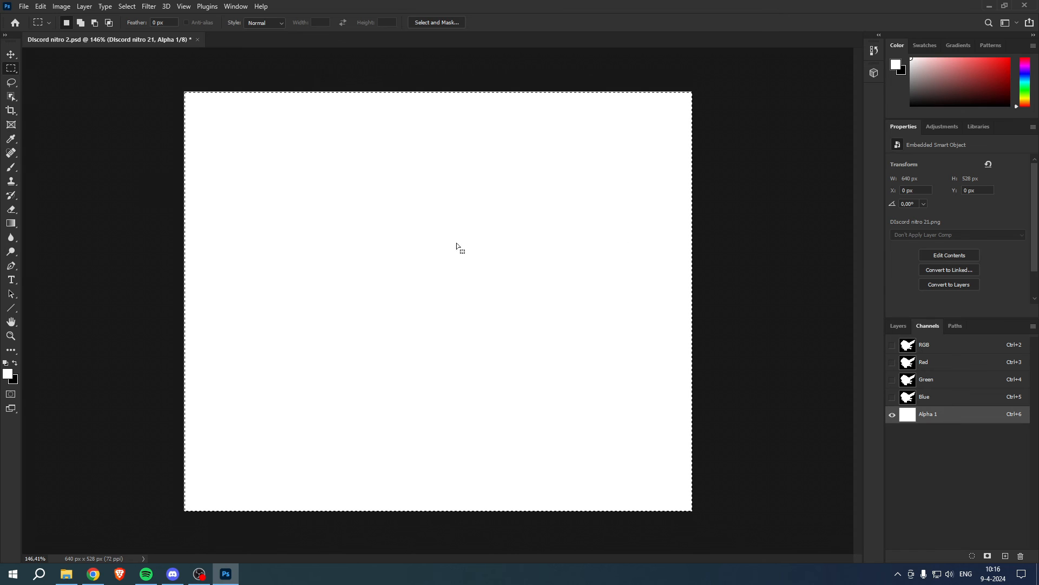
mouse_move(465, 242)
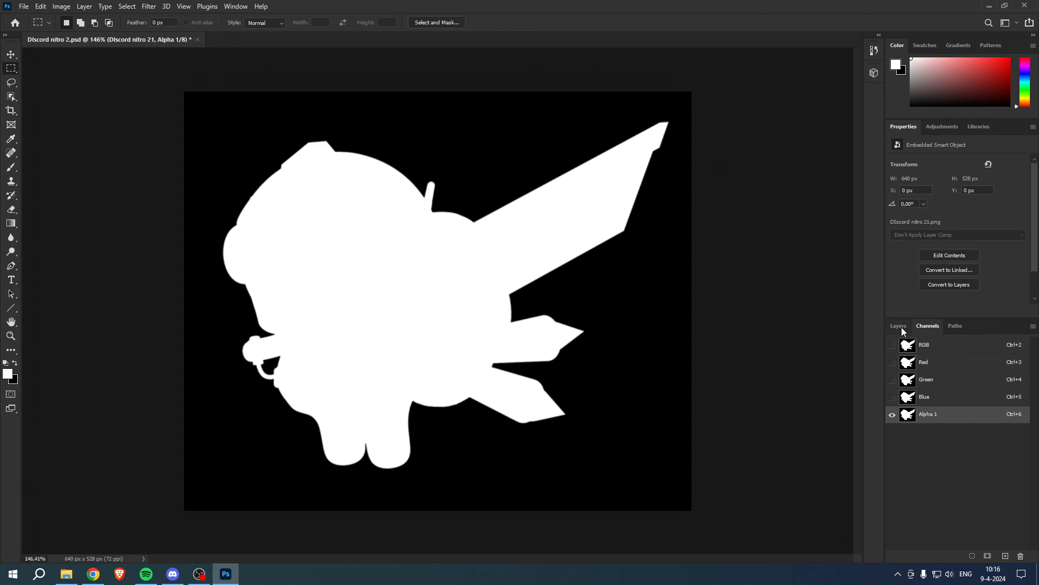
click(899, 326)
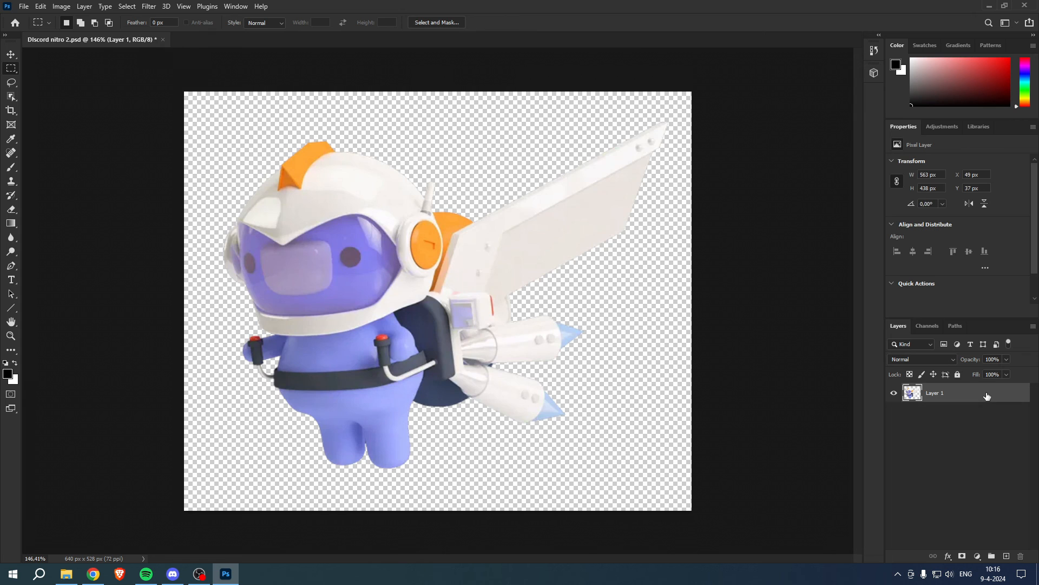
click(928, 326)
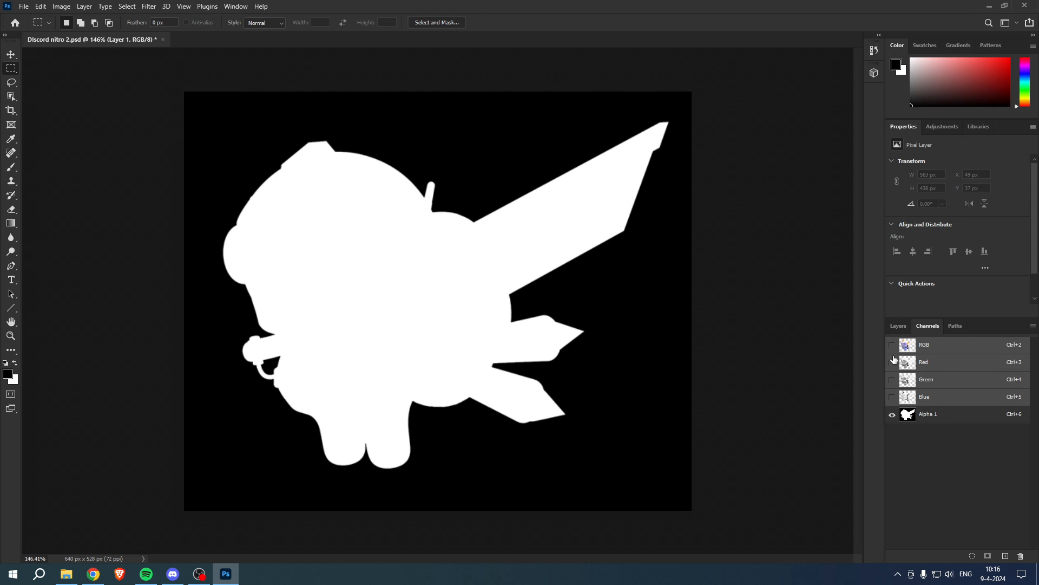
click(891, 345)
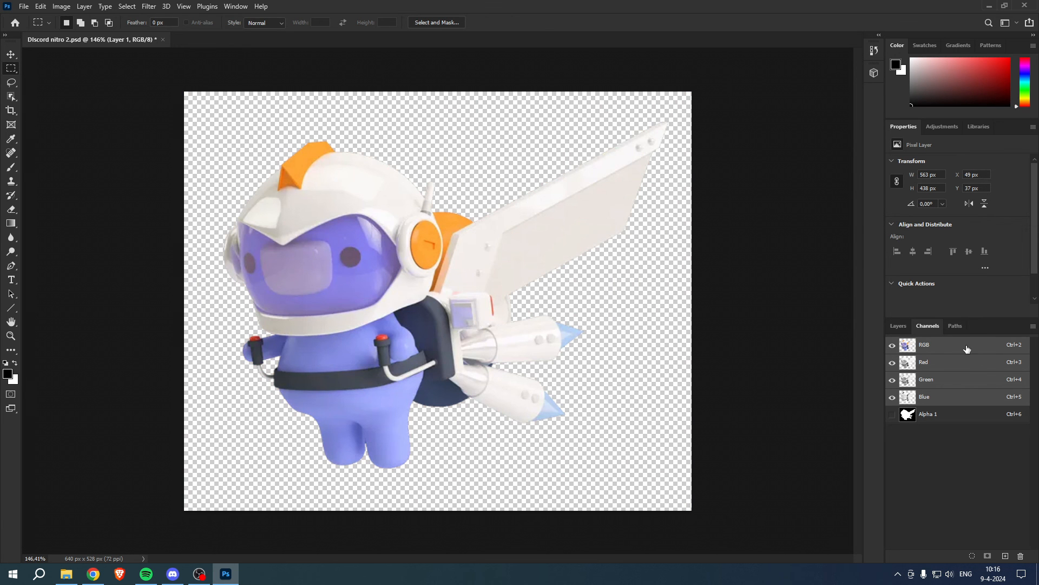
click(899, 326)
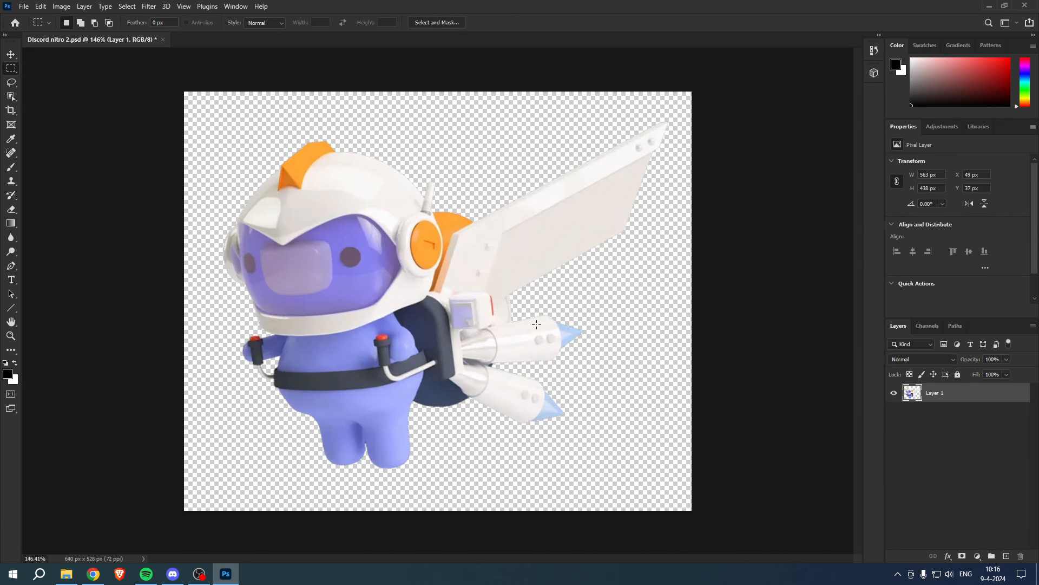
mouse_move(542, 326)
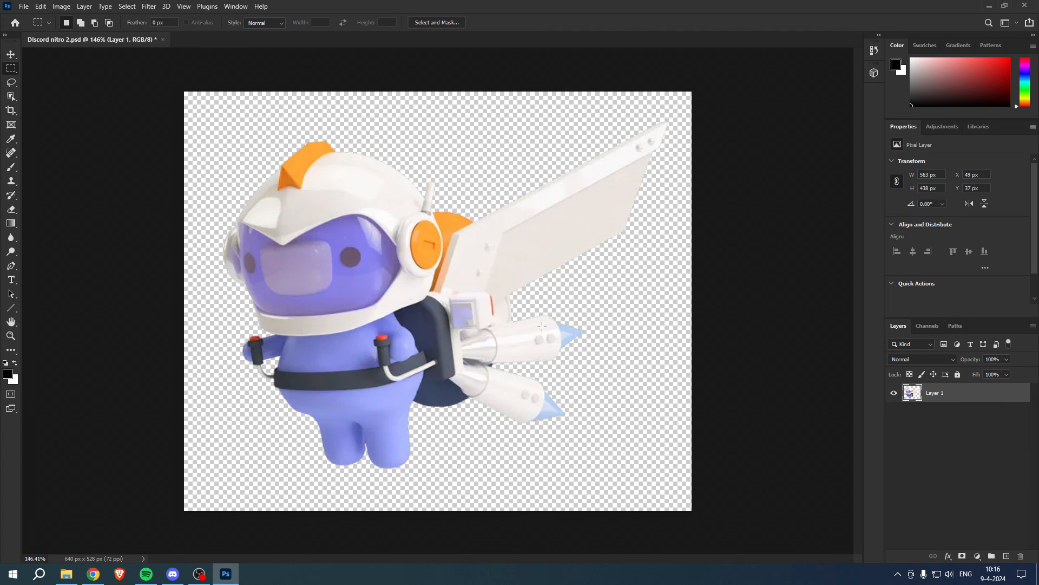